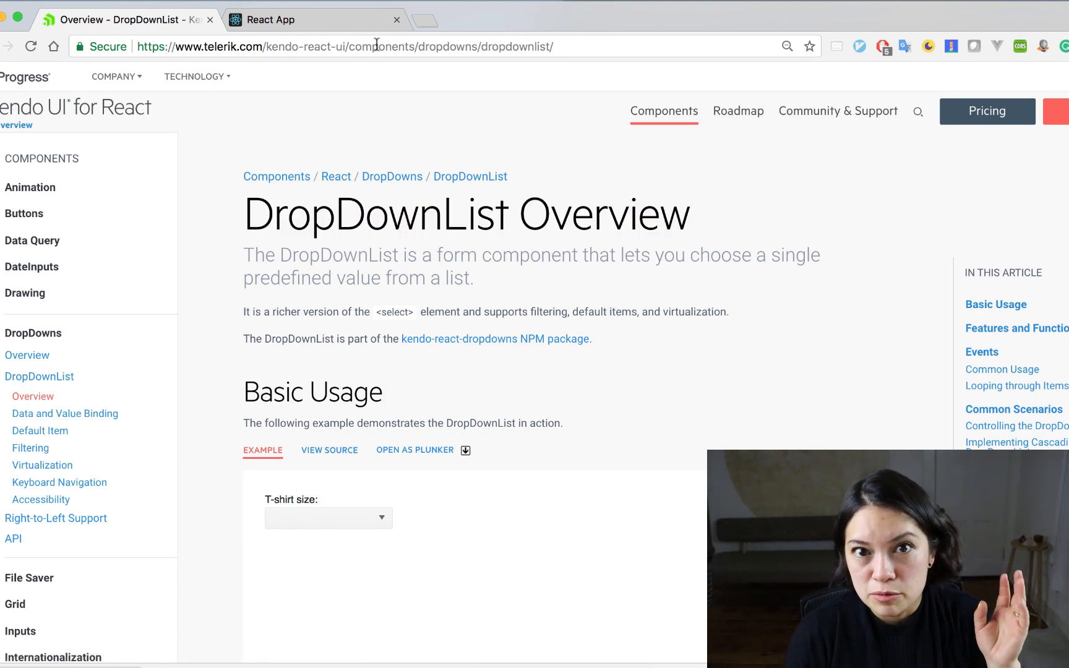
Open the Grid Overview page from the Kendo UI for React docs sidebar
{"action": "left_click", "coordinate": [15, 604]}
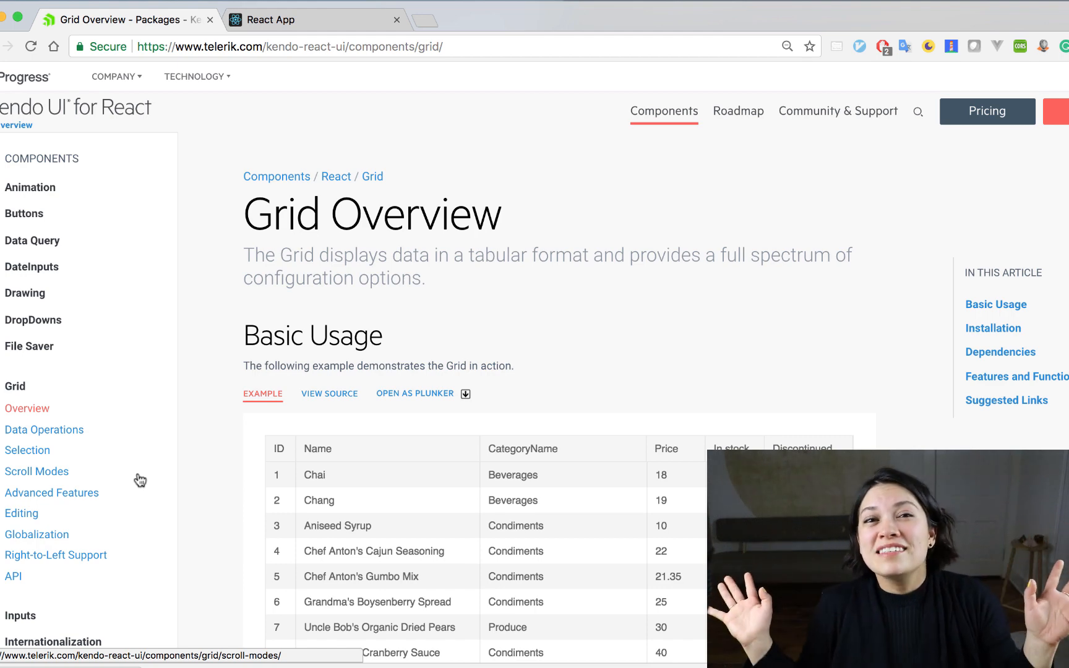
{"action": "left_click", "coordinate": [314, 19]}
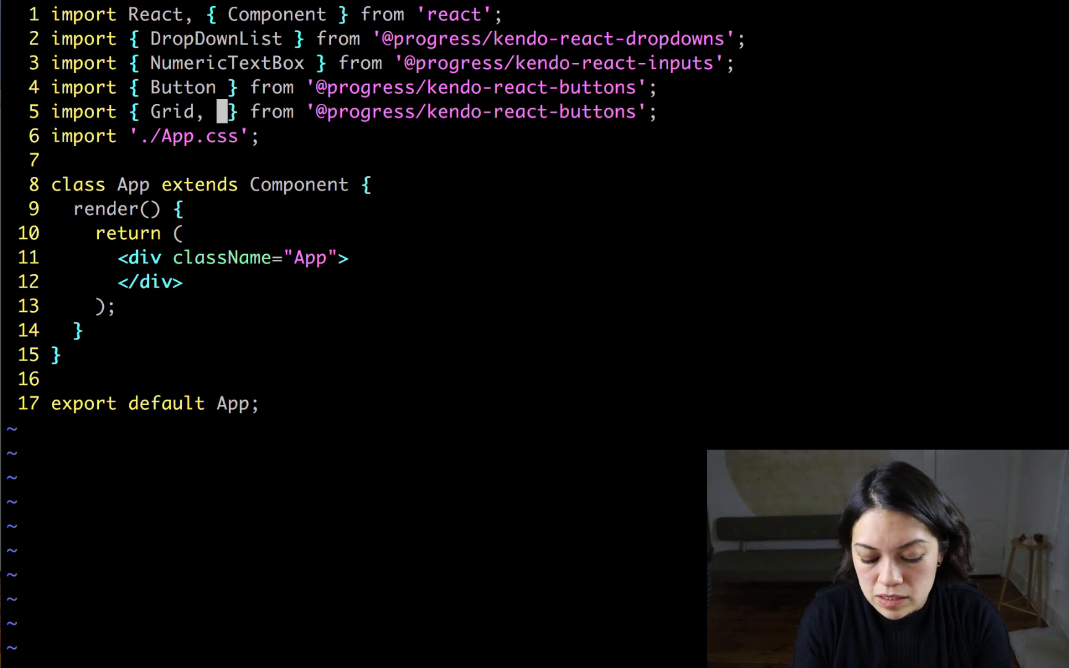
{"action": "type", "text": "GridColumn as Column } from '@progress/kendo-react-grid"}
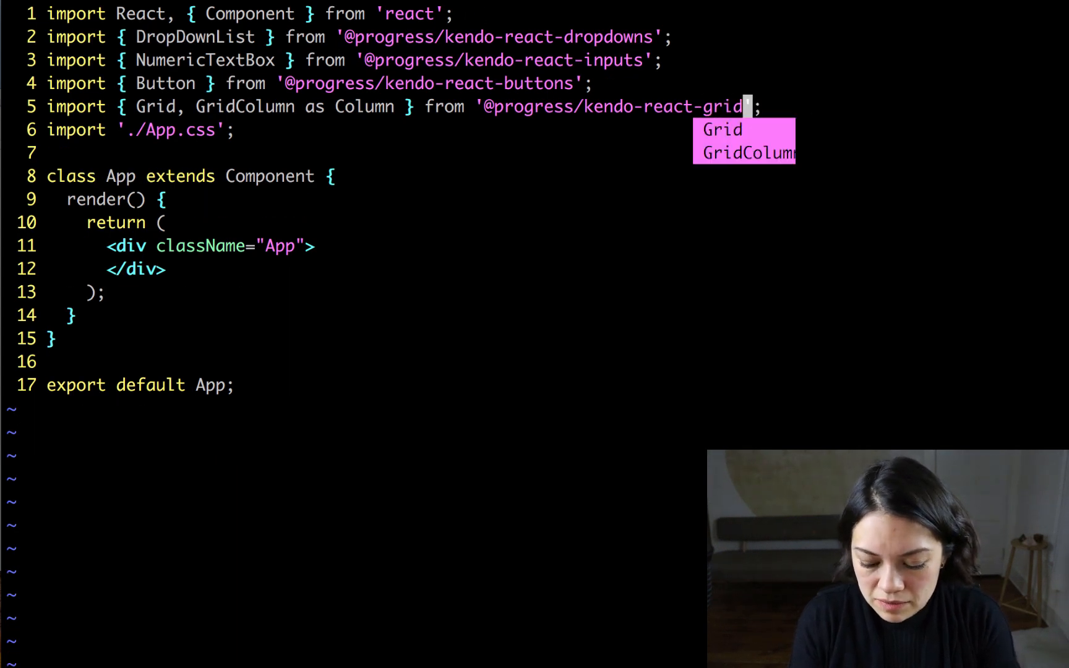
{"action": "key", "text": "Enter"}
{"action": "type", "text": "constructor(props) {"}
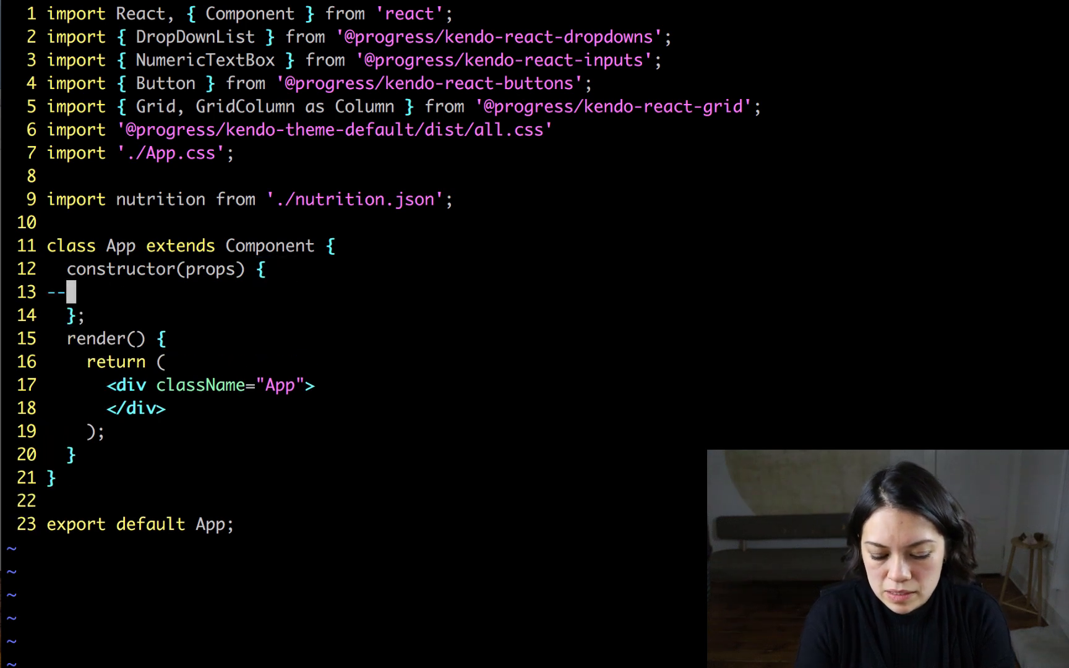
Add super(props) as the first line of the App constructor
{"action": "type", "text": "super(props)"}
{"action": "type", "text": "data: nutrition"}
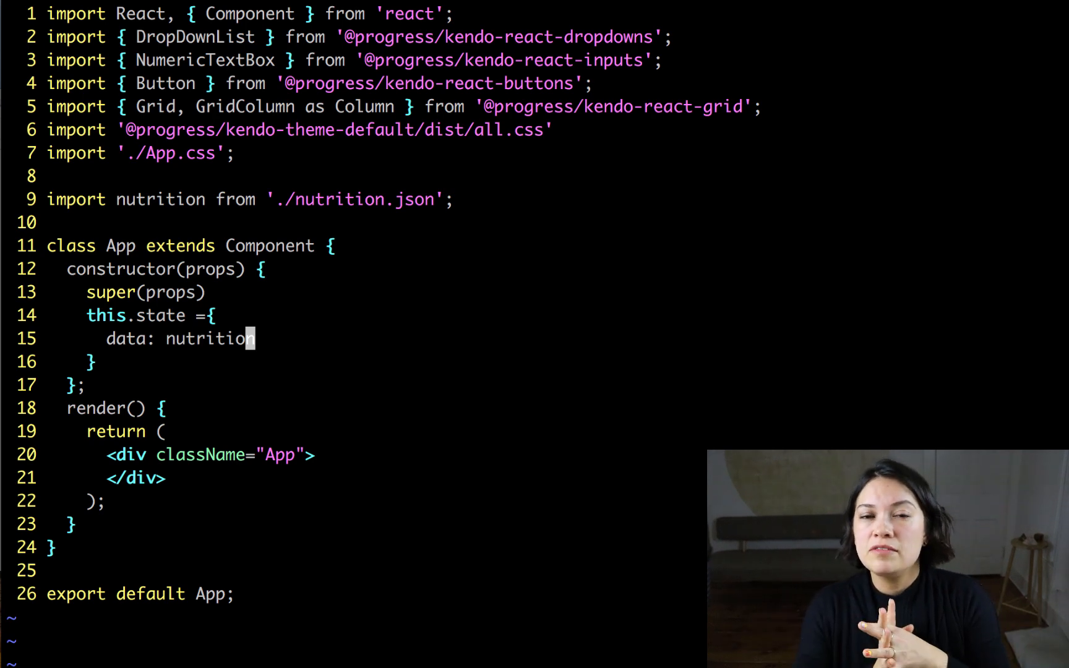
Add a comma after data: nutrition to start the habitsOptions state entry
{"action": "type", "text": ","}
{"action": "type", "text": "habitsOptions:"}
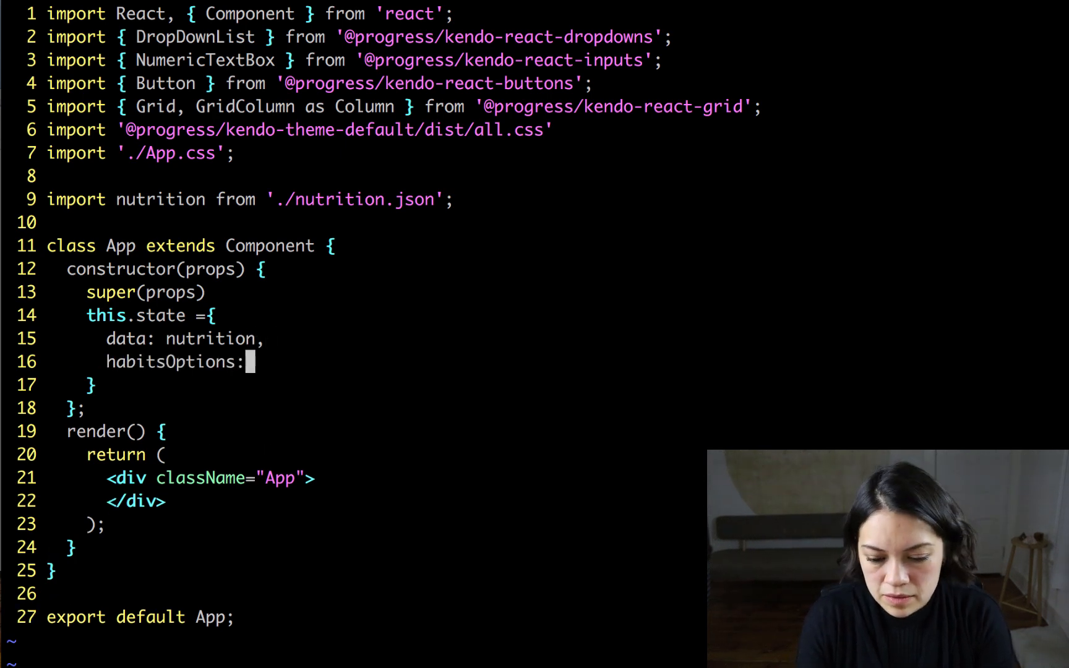